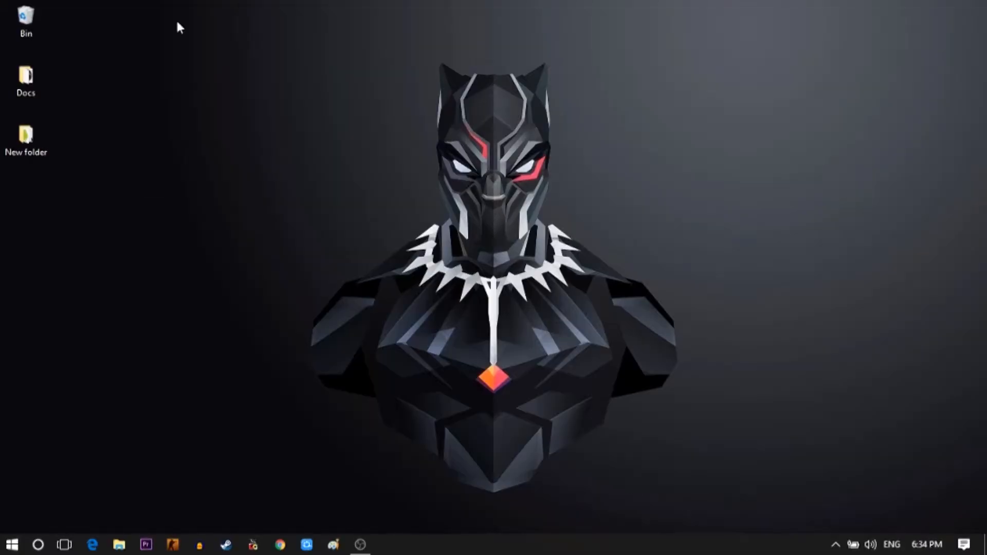
Step: Open the desktop's New folder and review the adb-setup installer and lineage nightly archive
click(26, 139)
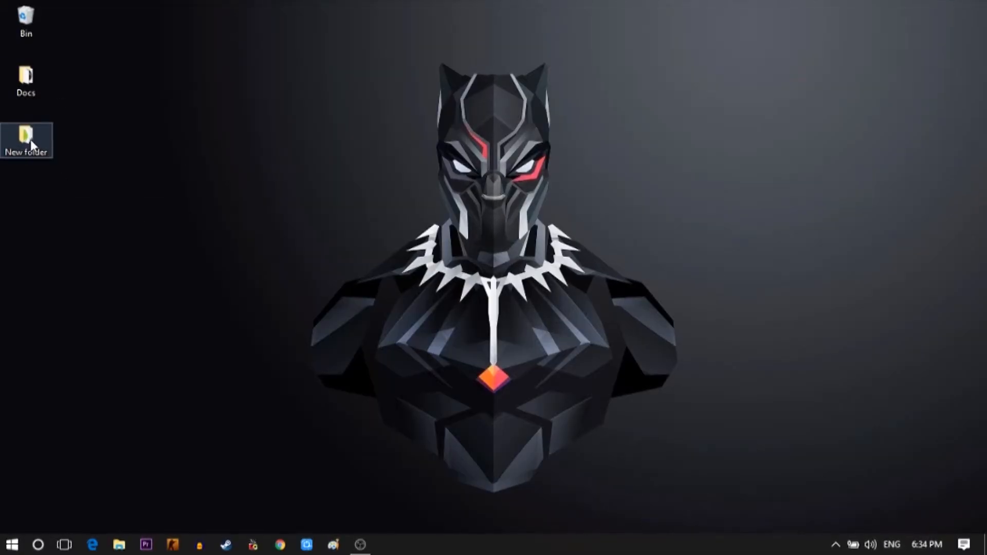
double_click(25, 140)
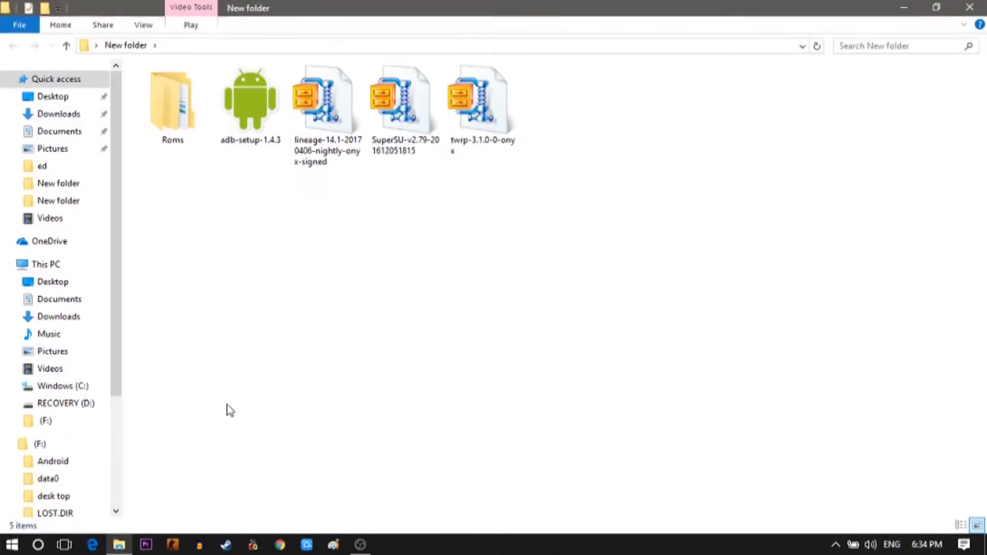
click(250, 100)
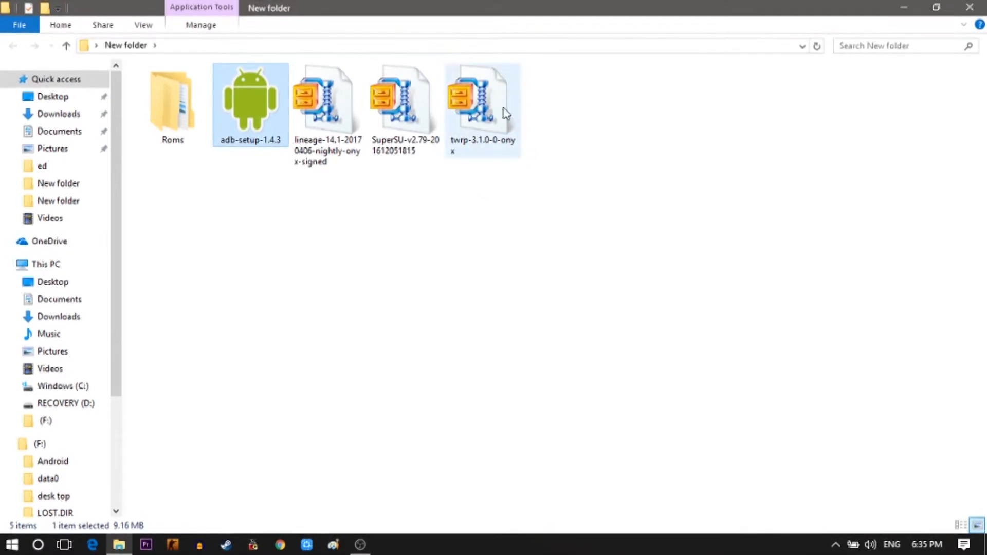
click(327, 104)
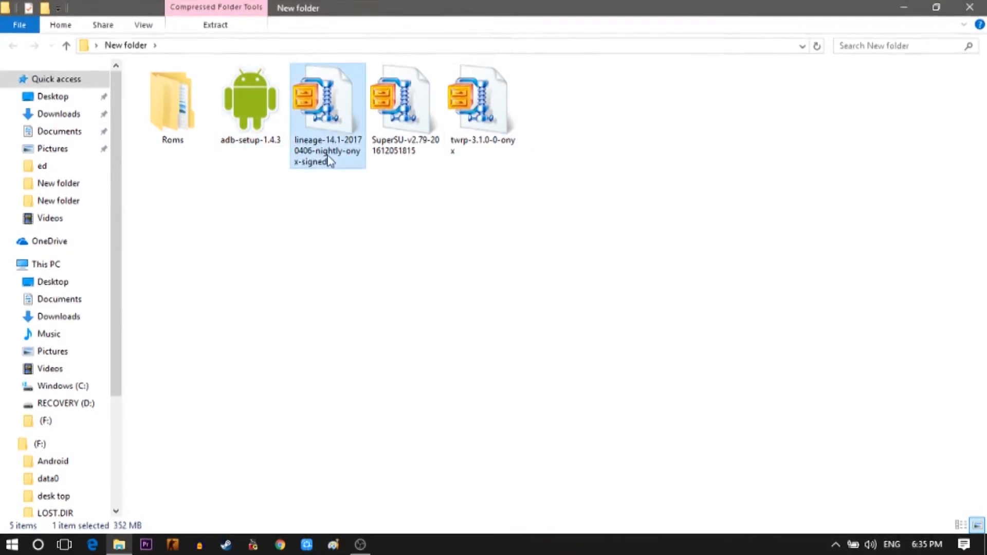
mouse_move(327, 107)
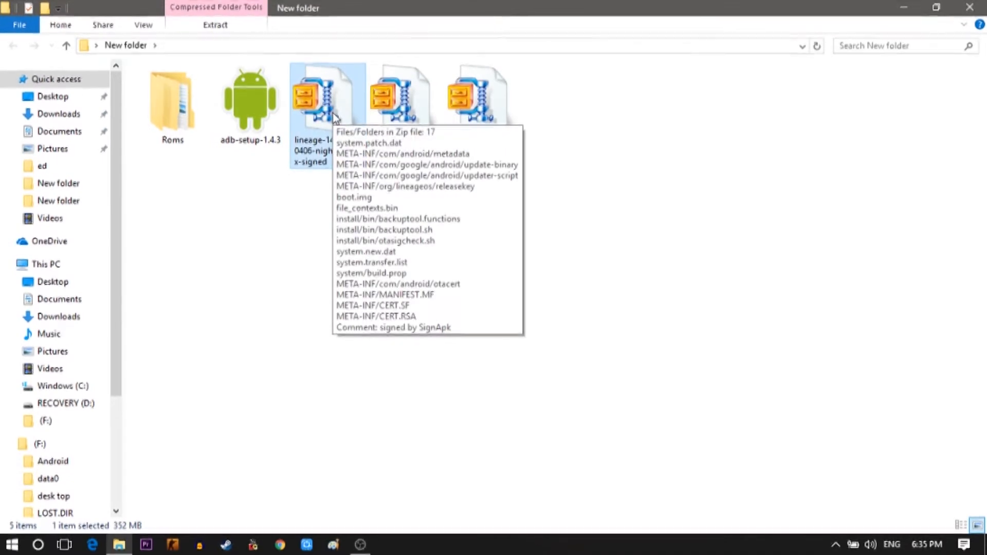
mouse_move(624, 201)
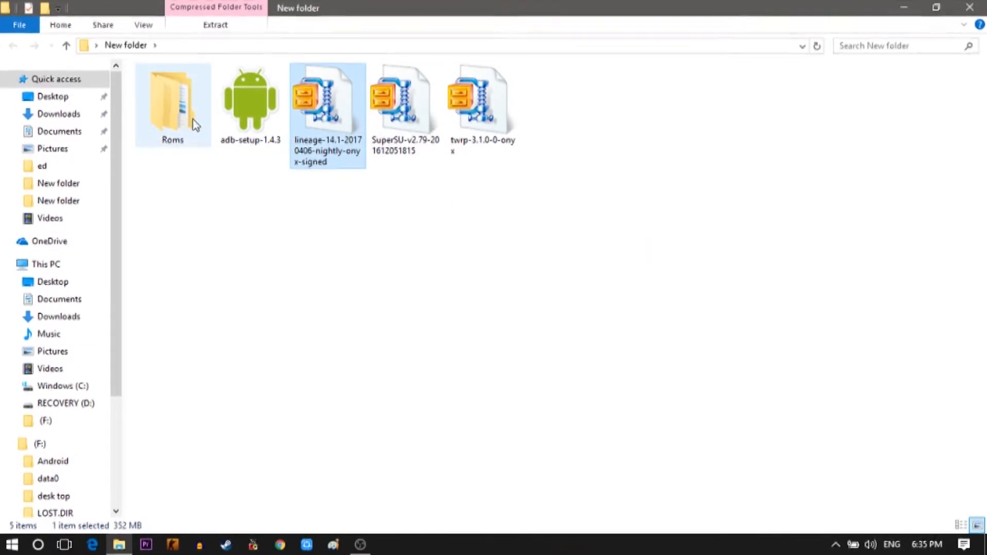
Step: Look inside the Roms folder of ROM zips, then return to New folder
double_click(172, 100)
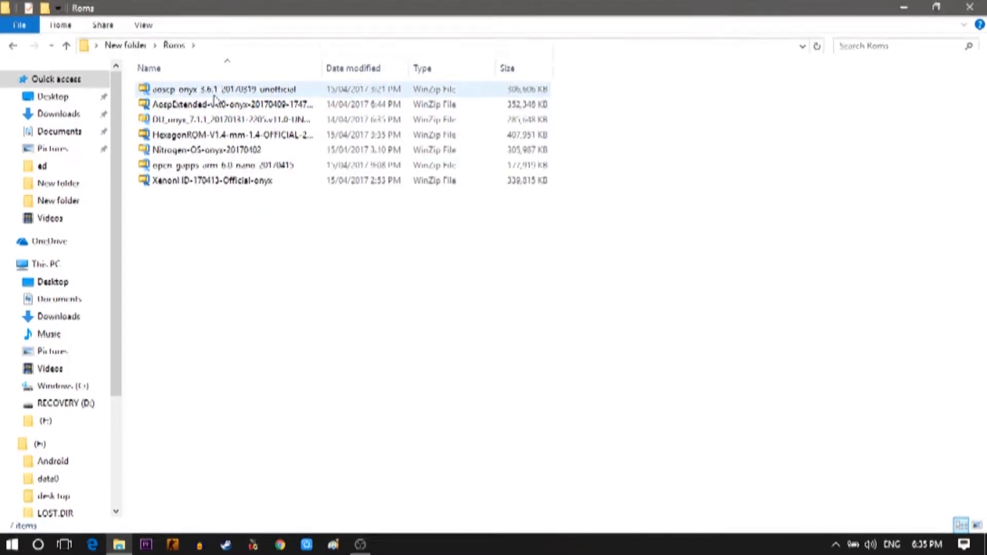
click(232, 135)
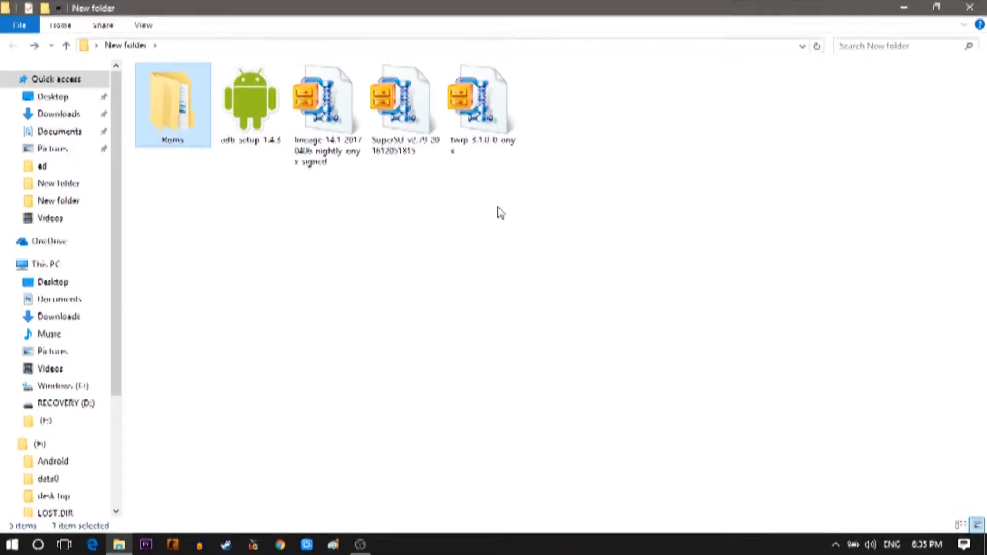
Step: Run adb-setup-1.4.3, answering y for system-wide ADB/fastboot and y for device drivers, then close it
click(250, 104)
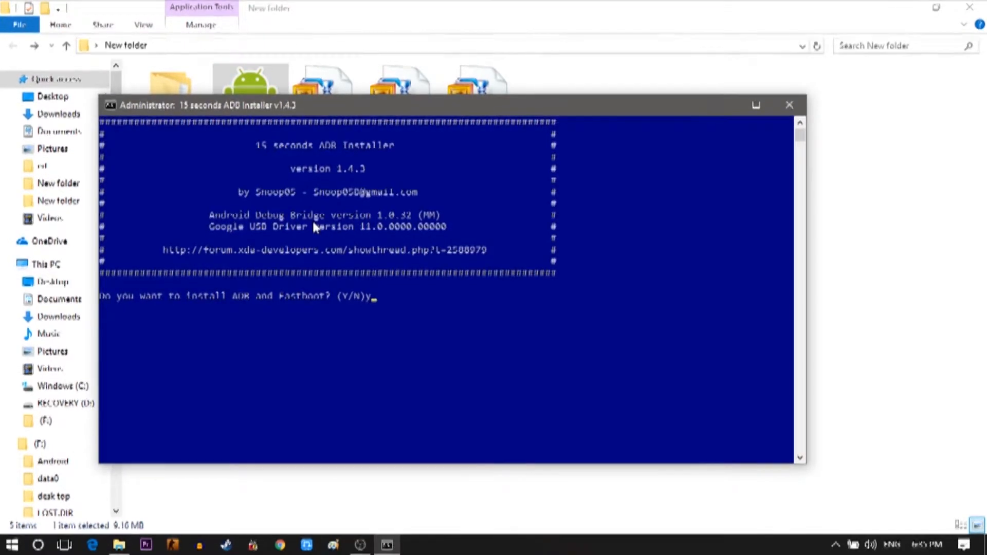
text(ystem-wide? (Y/N)
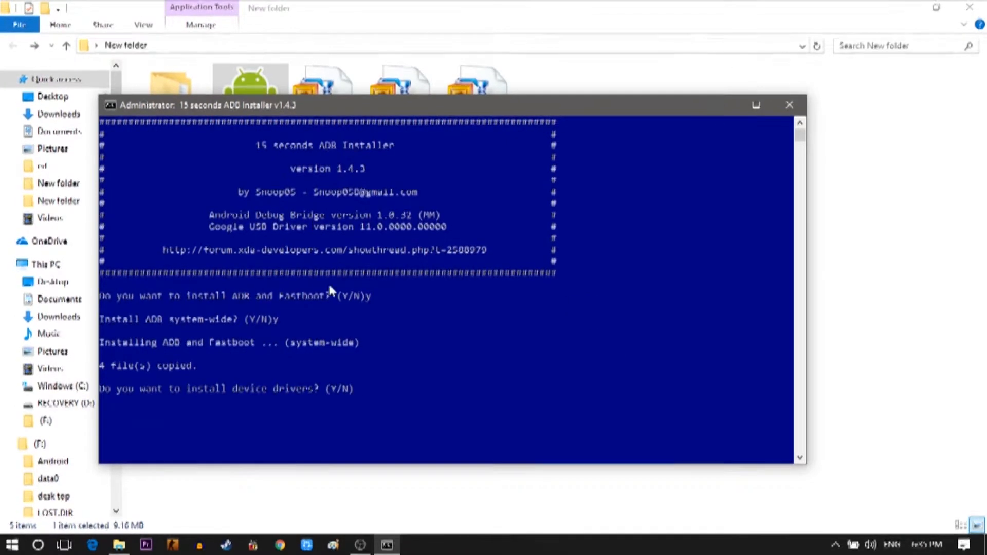
text(y)
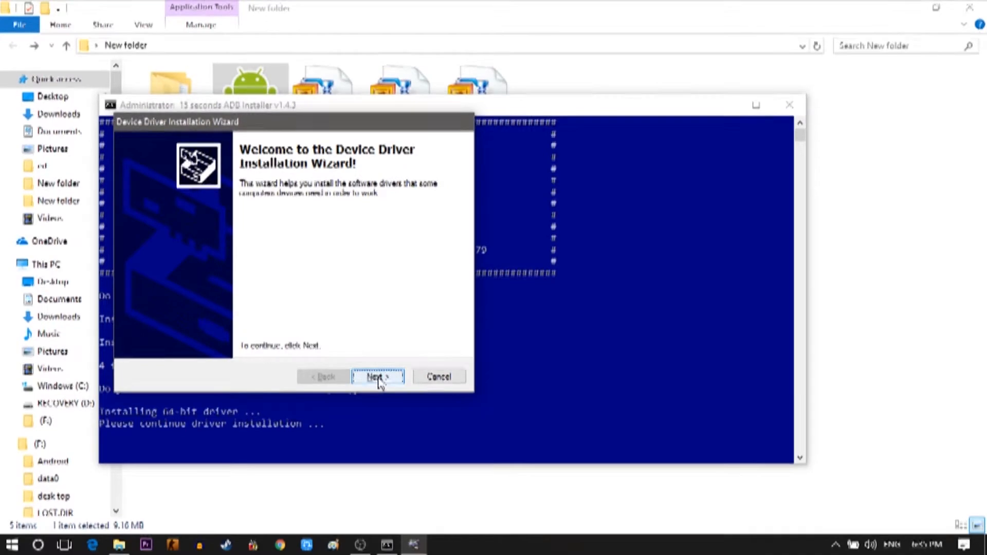
click(377, 377)
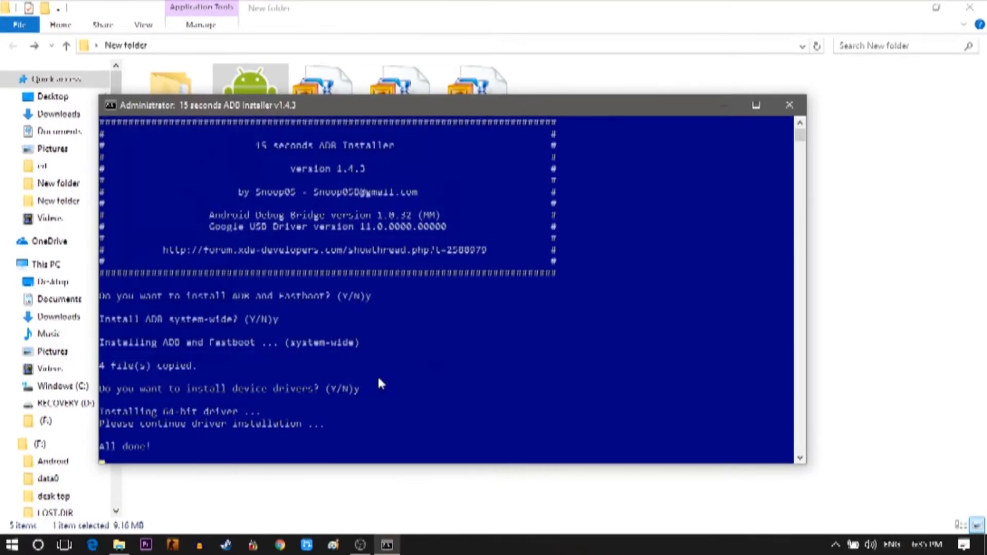
click(790, 105)
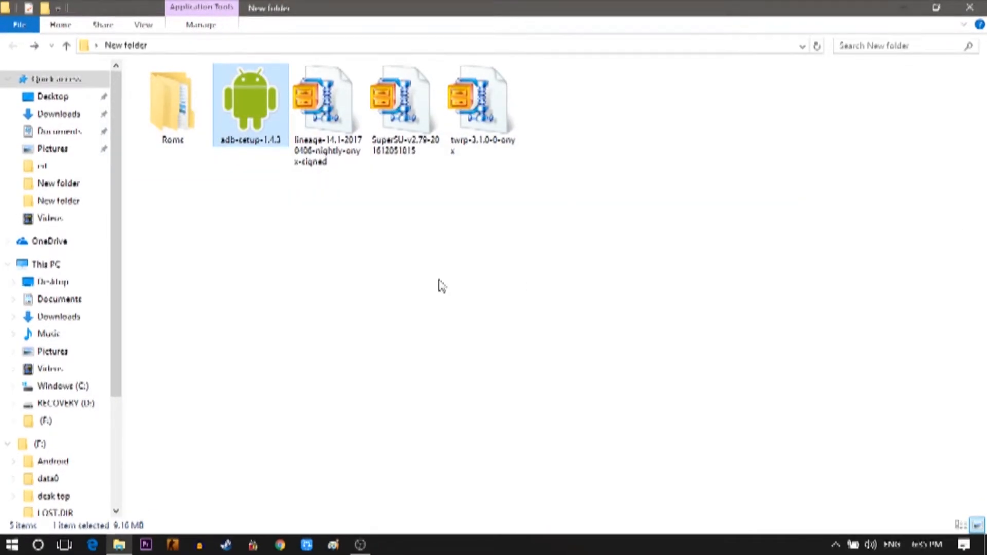
Step: Paste the twrp-3.1.0-0-onyx image into C:\adb beside adb and fastboot
click(61, 385)
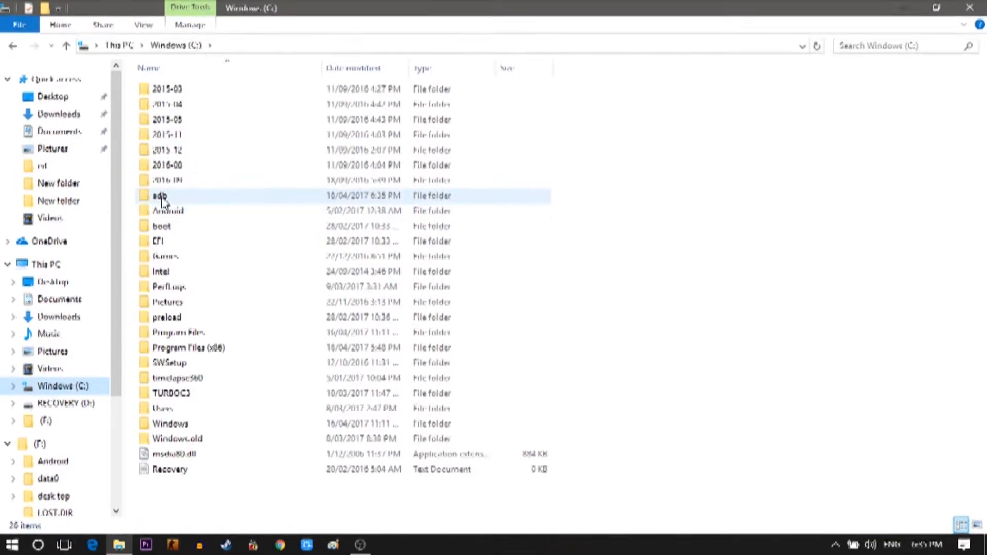
double_click(159, 196)
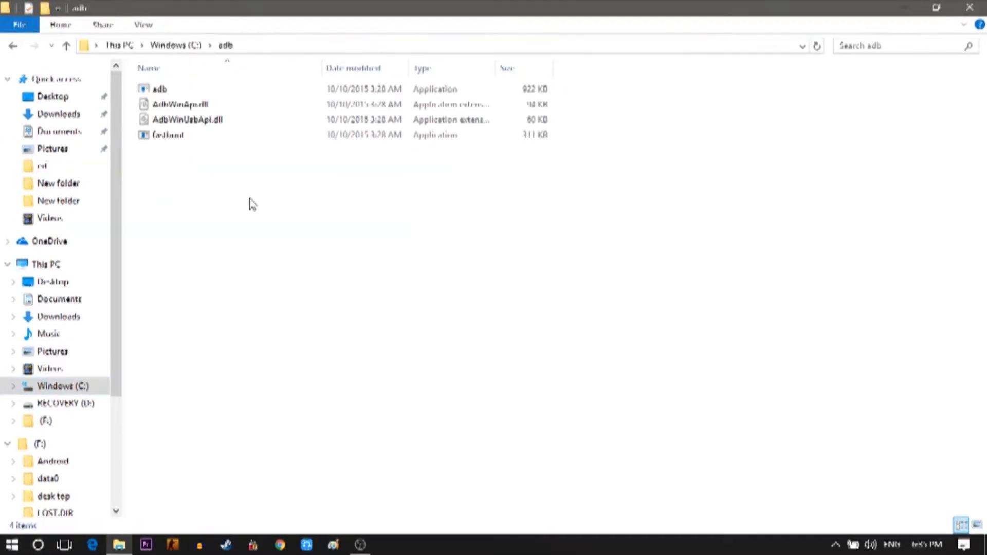
click(160, 89)
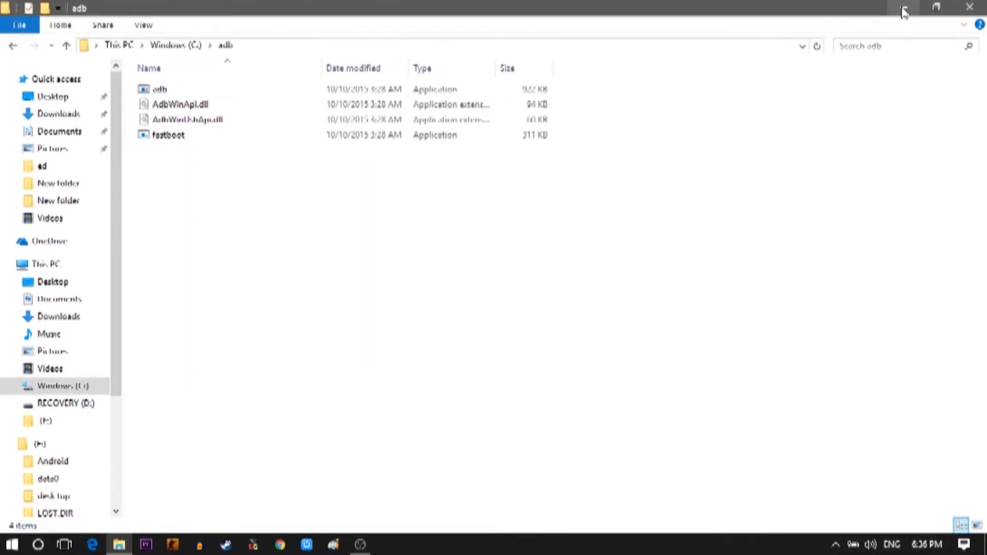
click(52, 282)
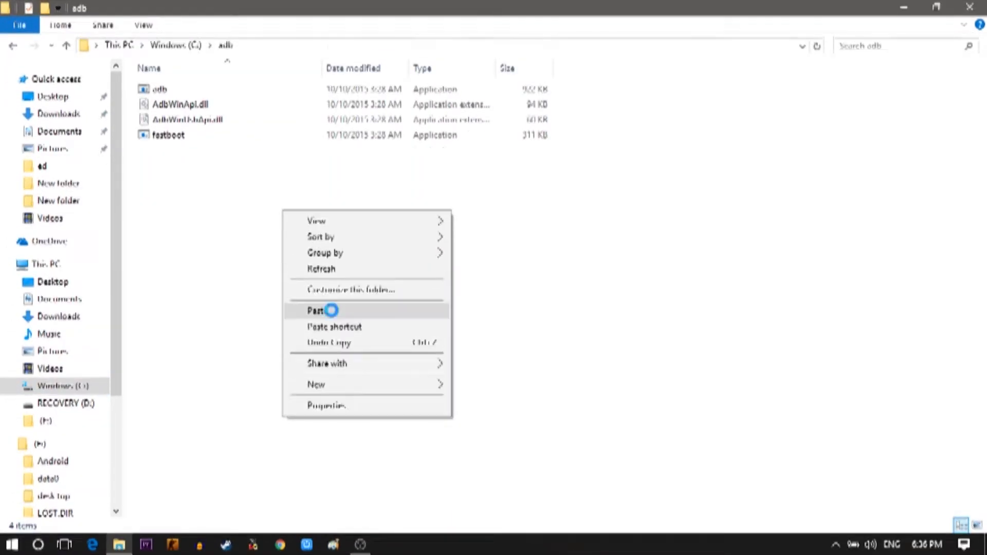
click(315, 310)
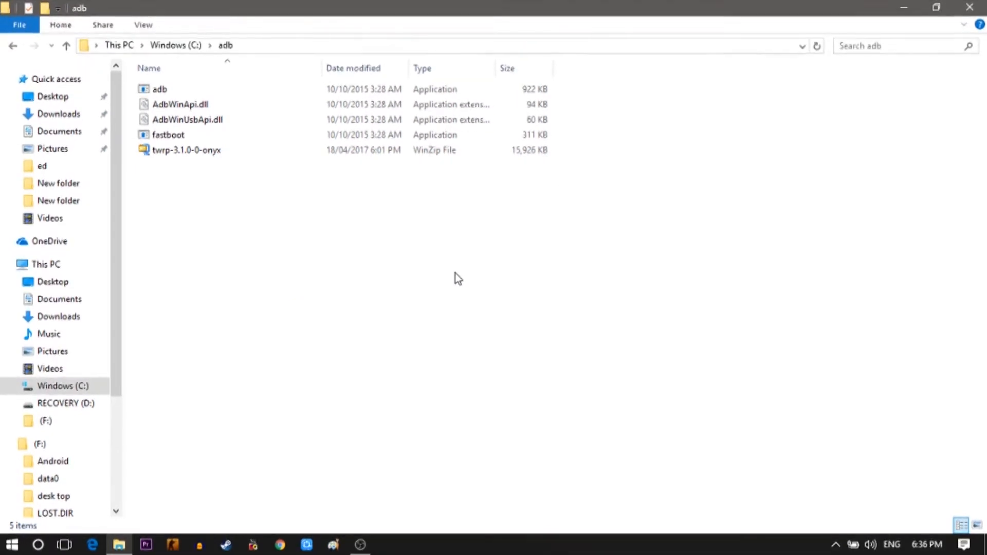
Step: Launch 'Open command window here' from the adb folder's Shift+right-click menu
right_click(458, 278)
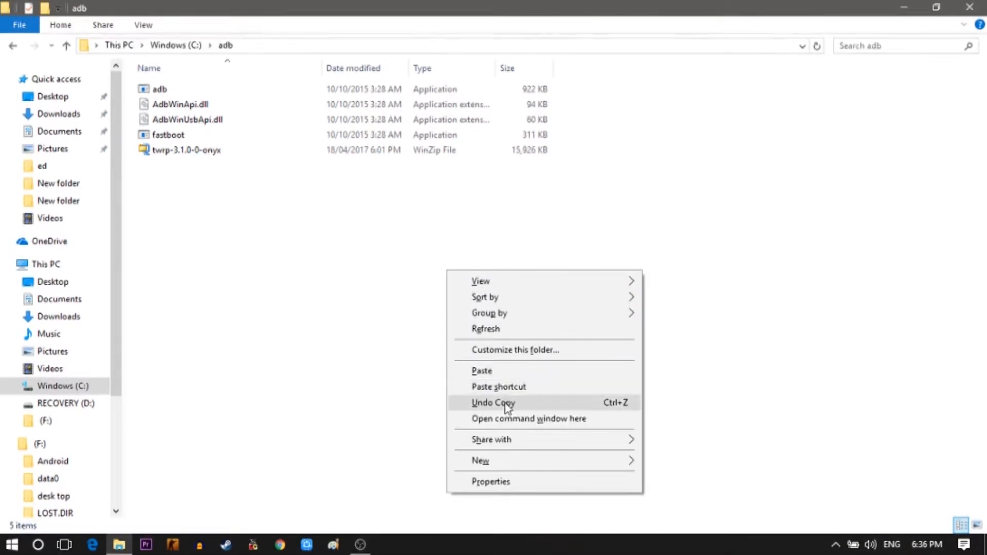
mouse_move(560, 433)
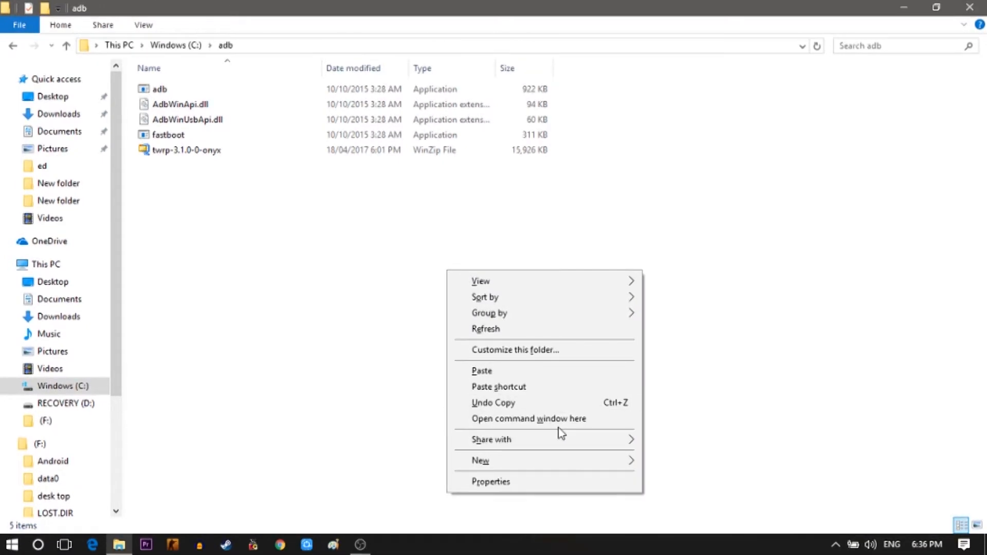
click(528, 418)
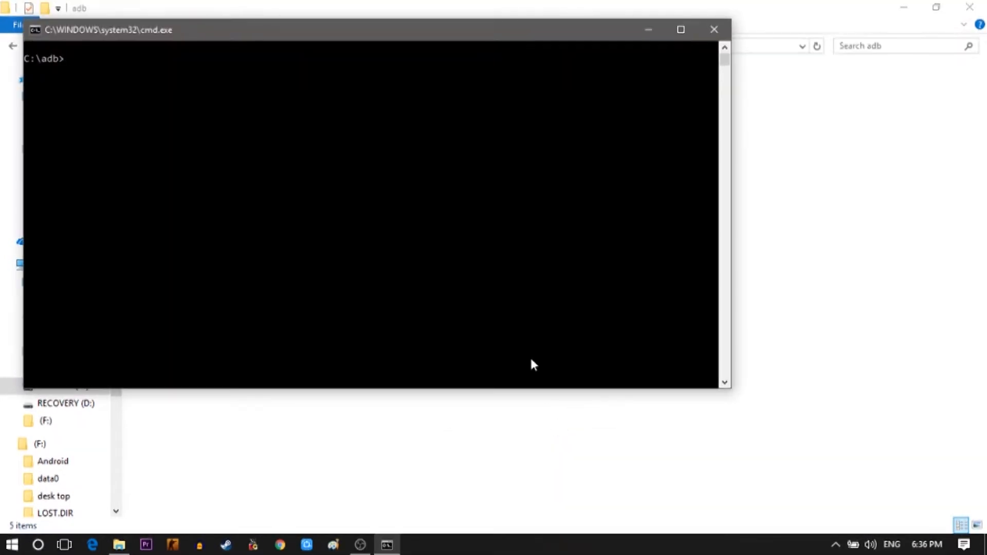